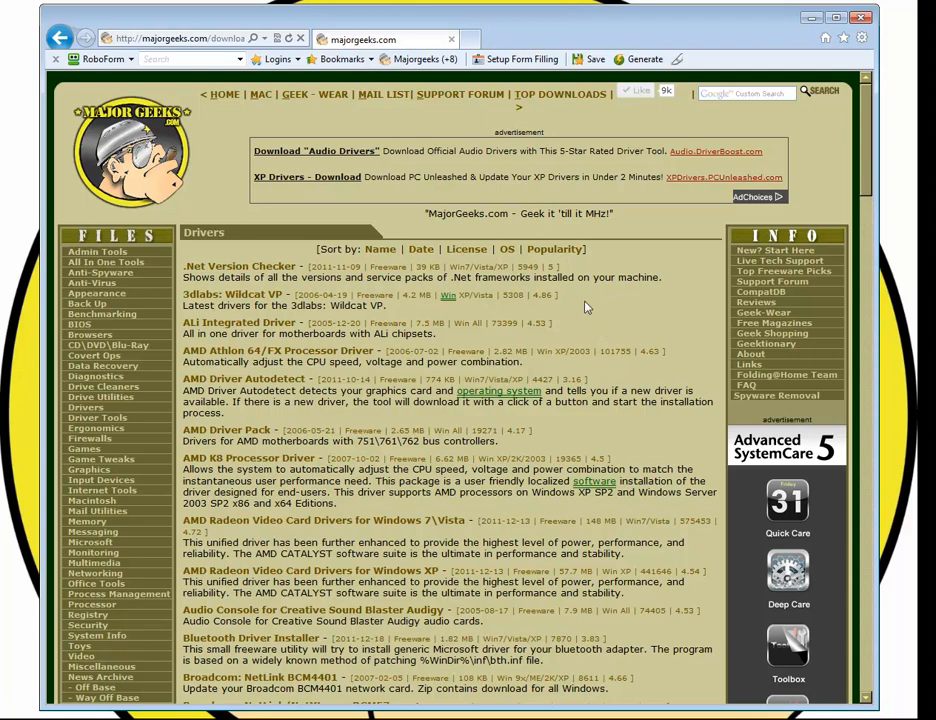
pyautogui.moveTo(92, 412)
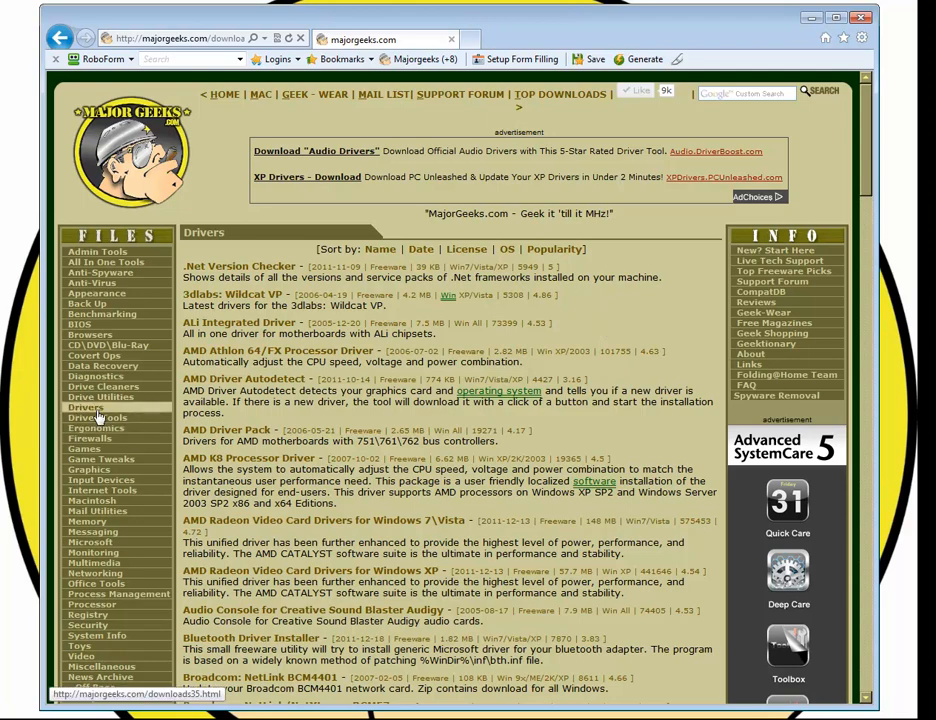
# Step: Scroll the Drivers listing down to the Realtek High Definition Audio for Vista/Win 7 entry
pyautogui.scroll(-3)
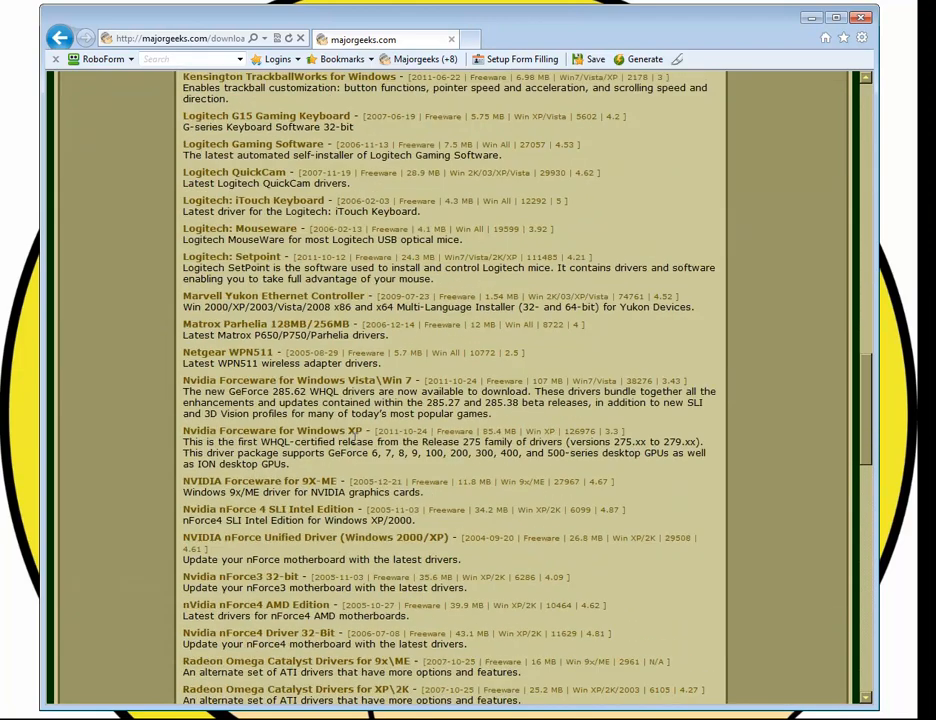
pyautogui.scroll(-3)
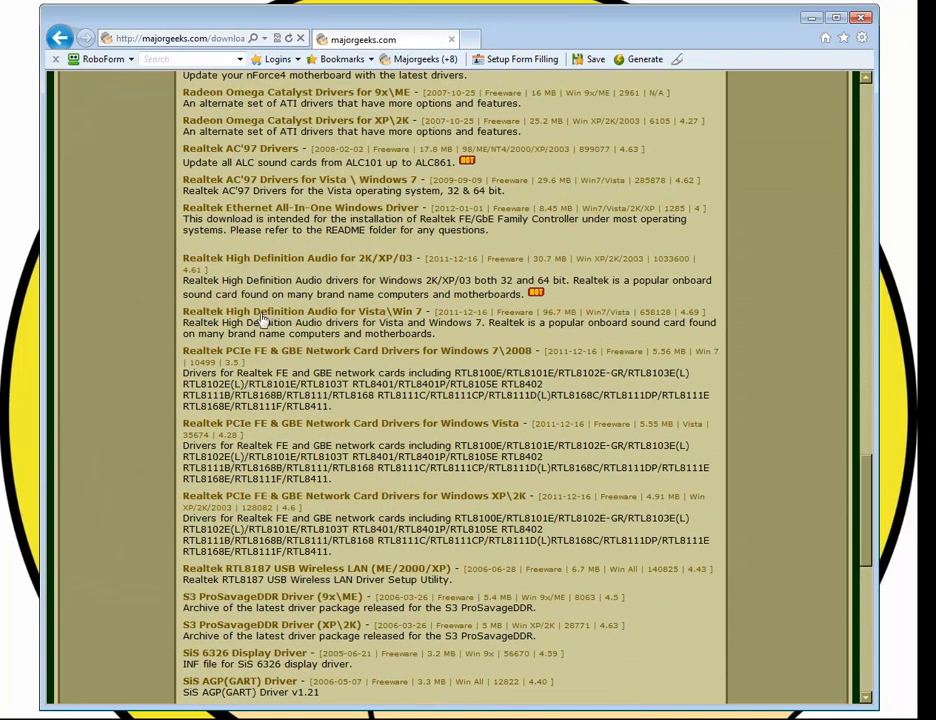
pyautogui.moveTo(356, 276)
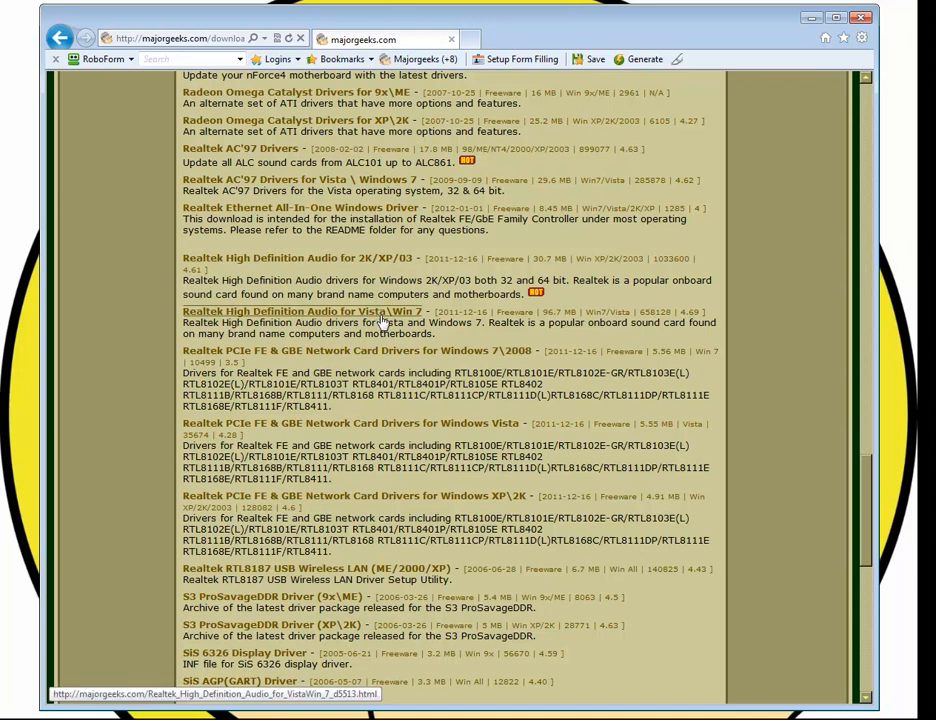
# Step: Download Realtek HD Audio for Vista/Win 7 2.67 via the Download@MajorGeeks link
pyautogui.click(300, 312)
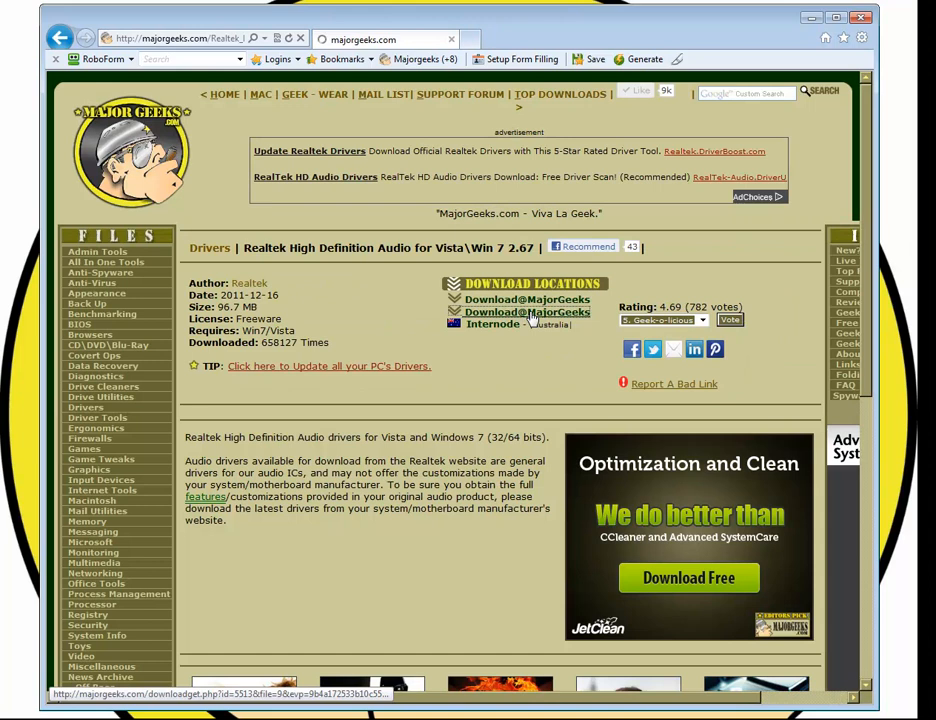
pyautogui.click(528, 300)
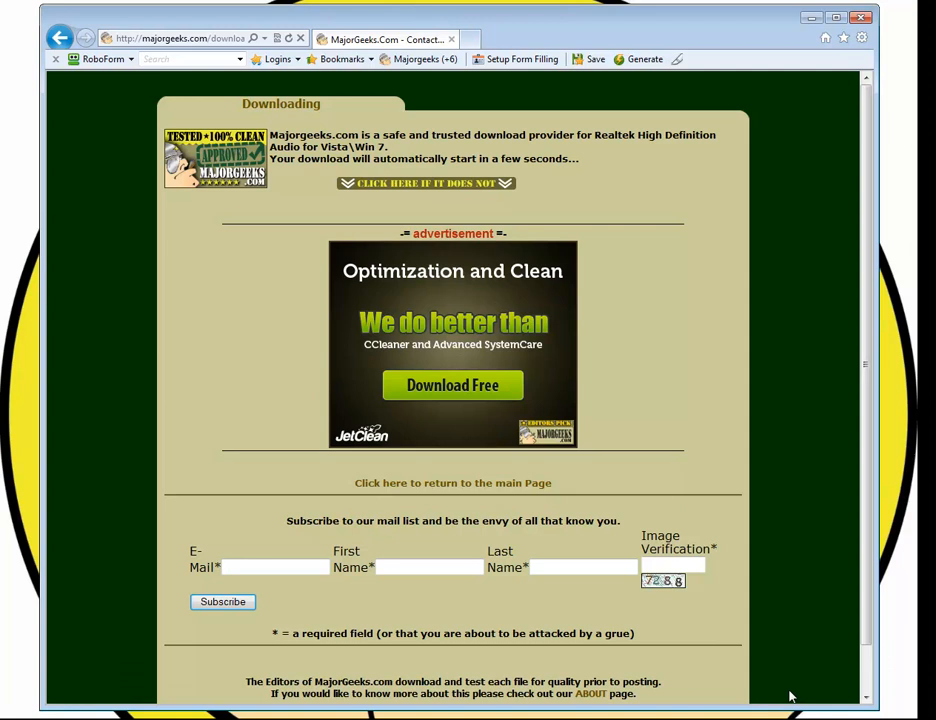
pyautogui.moveTo(800, 62)
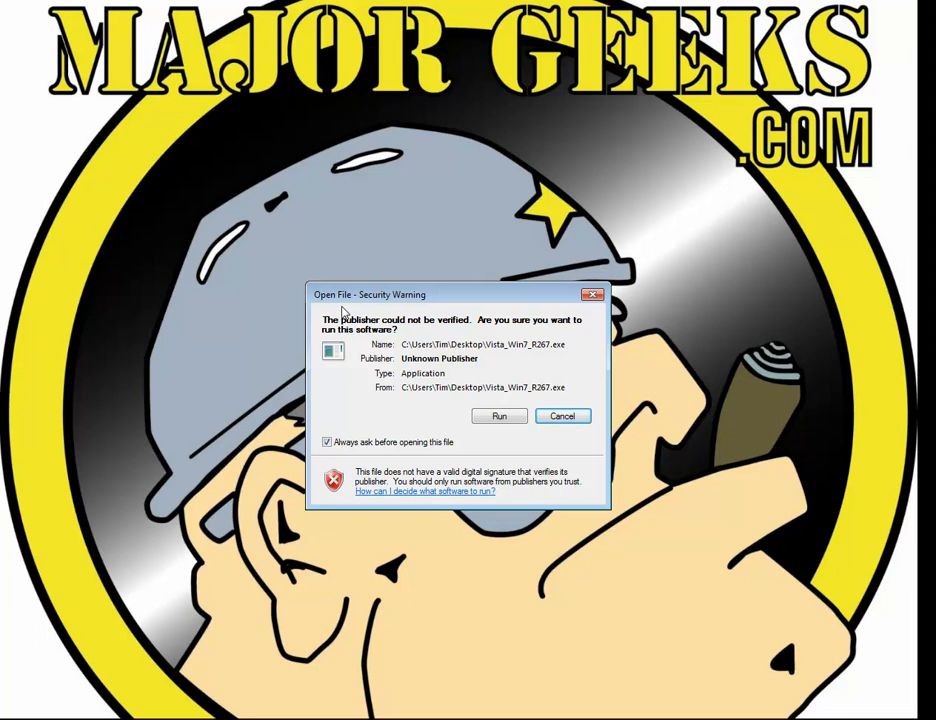
# Step: Allow the unverified Realtek R2.67 installer to run from the security warning
pyautogui.click(500, 416)
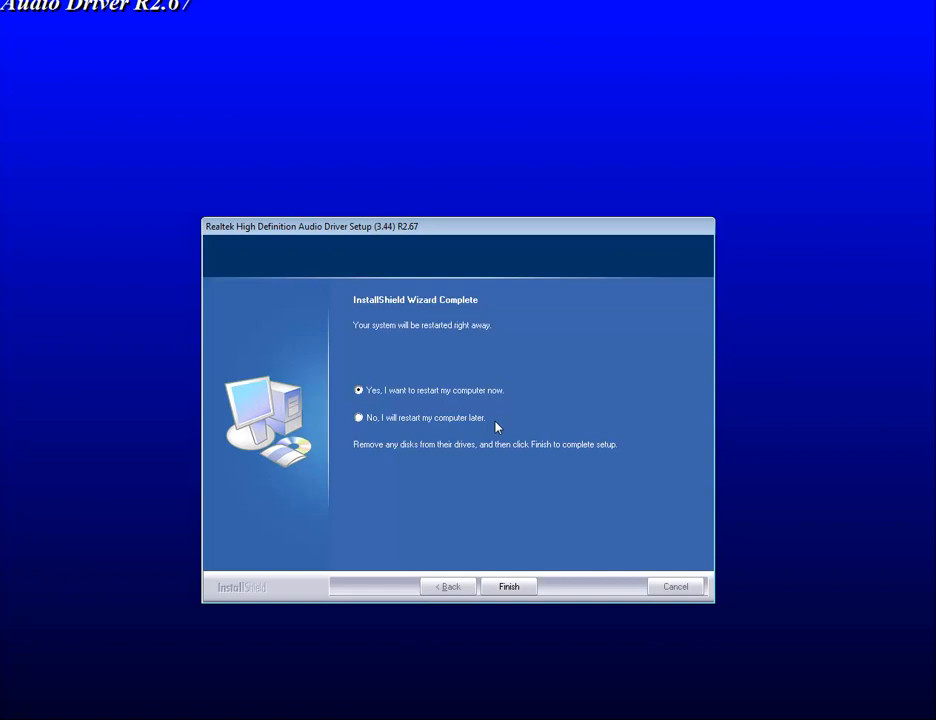
pyautogui.moveTo(480, 408)
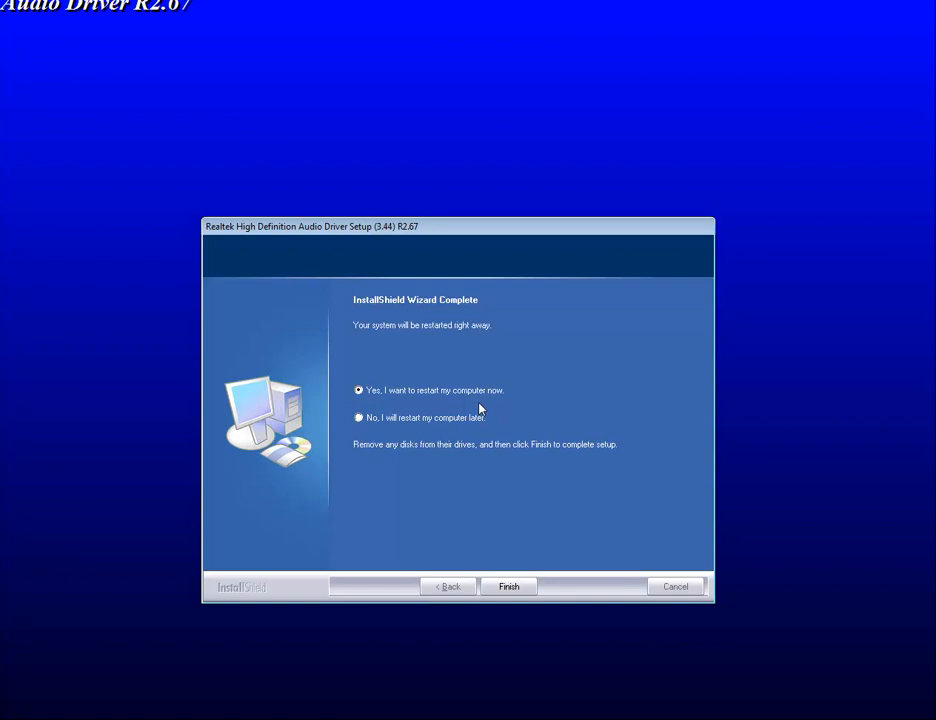
pyautogui.moveTo(390, 424)
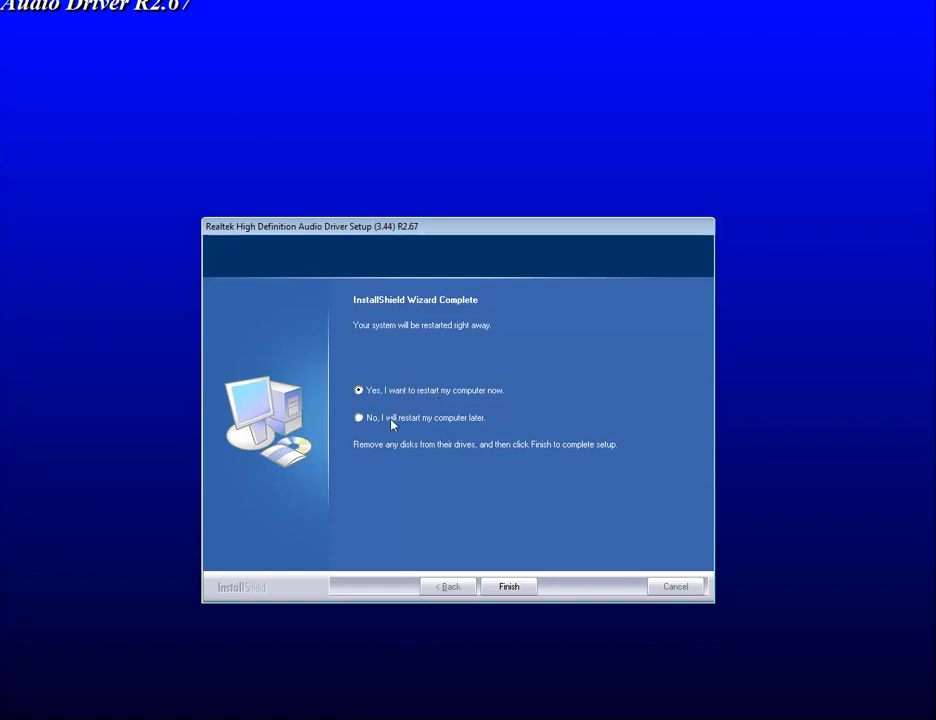
# Step: Choose 'No, I will restart my computer later' on the setup completion step
pyautogui.click(360, 418)
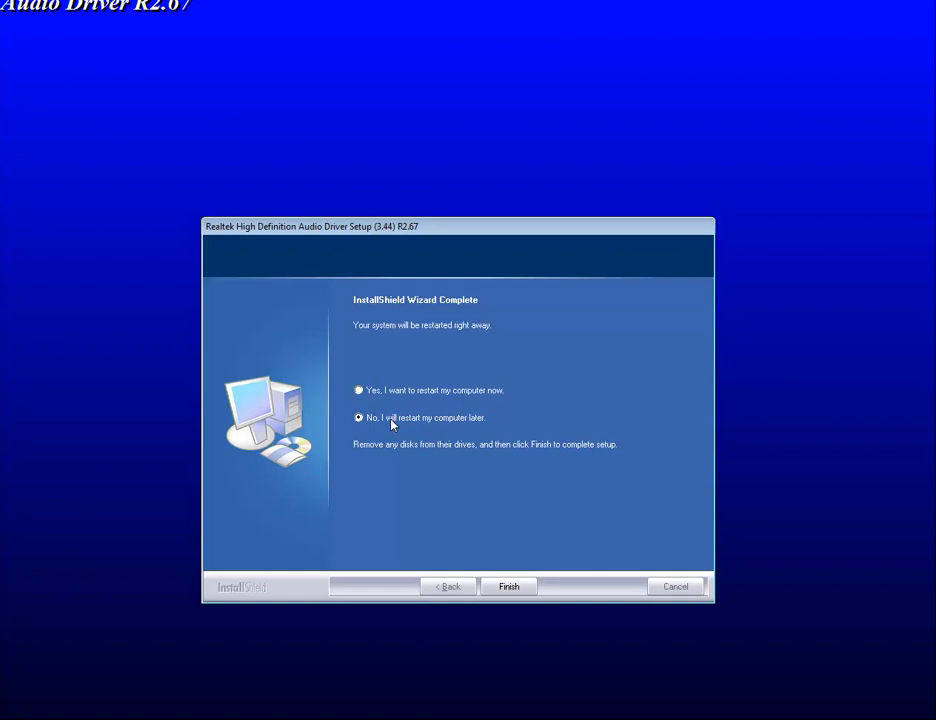
pyautogui.moveTo(510, 592)
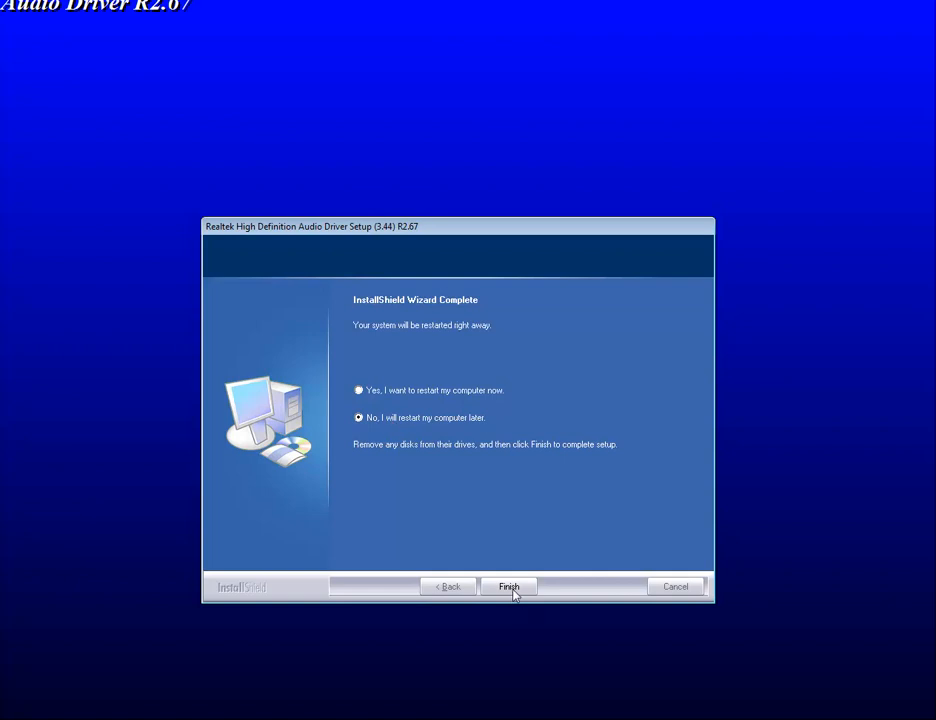